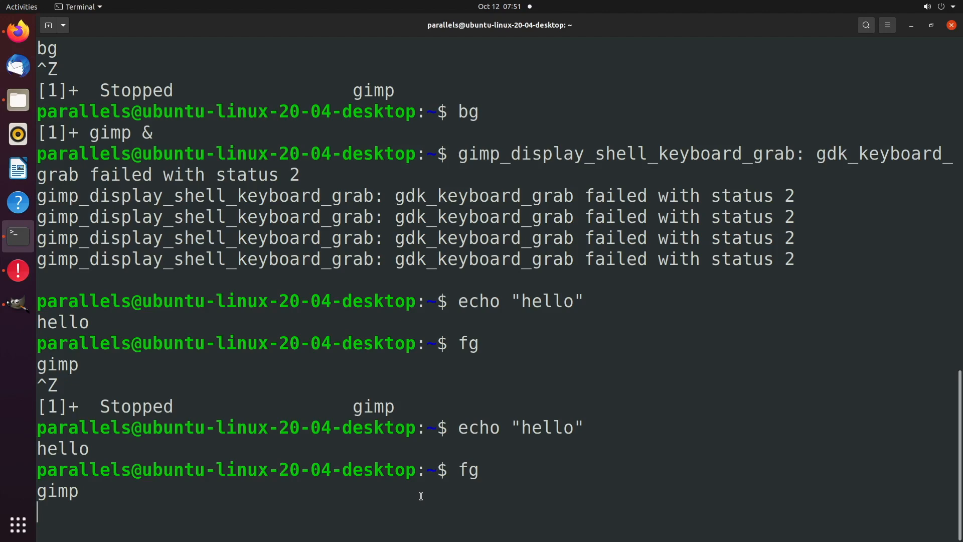
# - Interrupt the foregrounded GIMP process with Ctrl+C to get the prompt back
pyautogui.press('Ctrl+c')
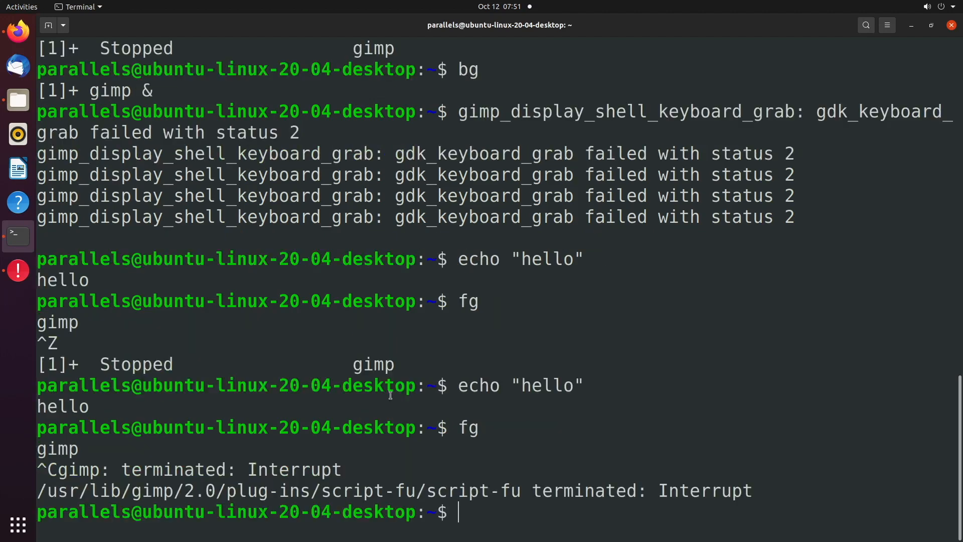
pyautogui.moveTo(549, 522)
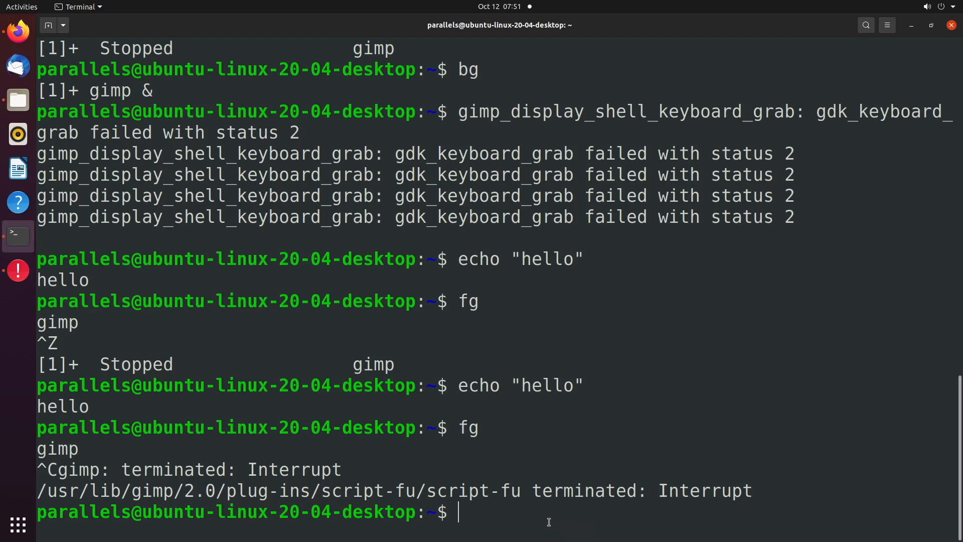
# - Launch 'gimp &' and 'vlc &' as background jobs and refocus the terminal
pyautogui.write('gimp')
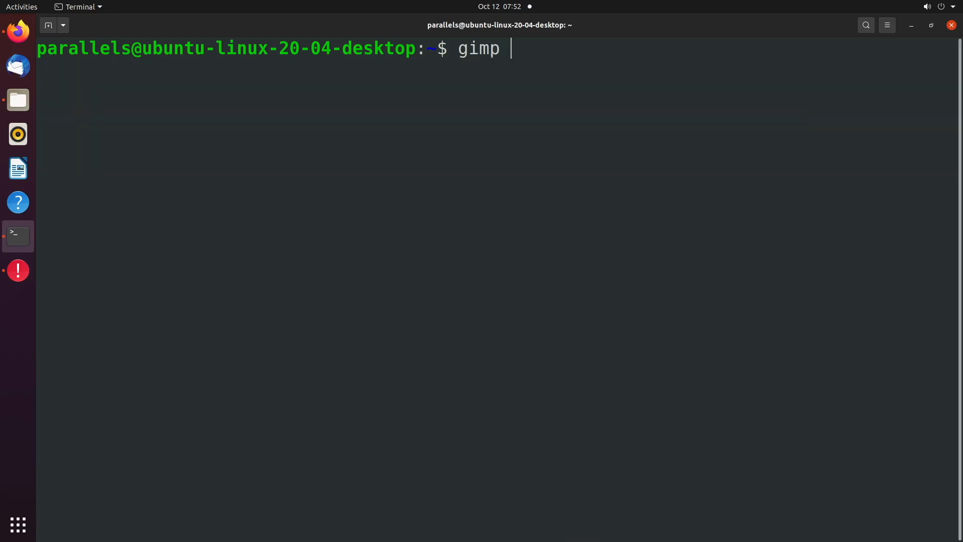
pyautogui.press('Return')
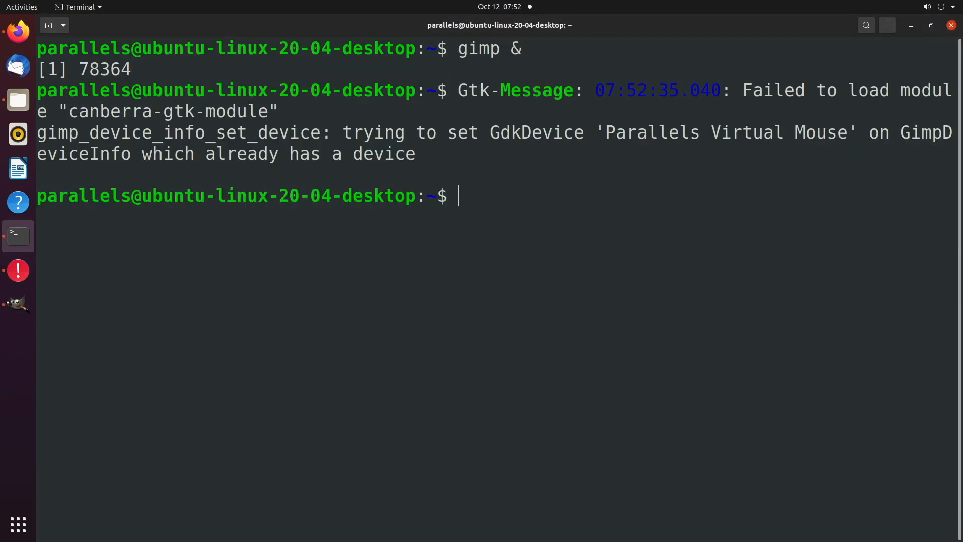
pyautogui.write('vlc')
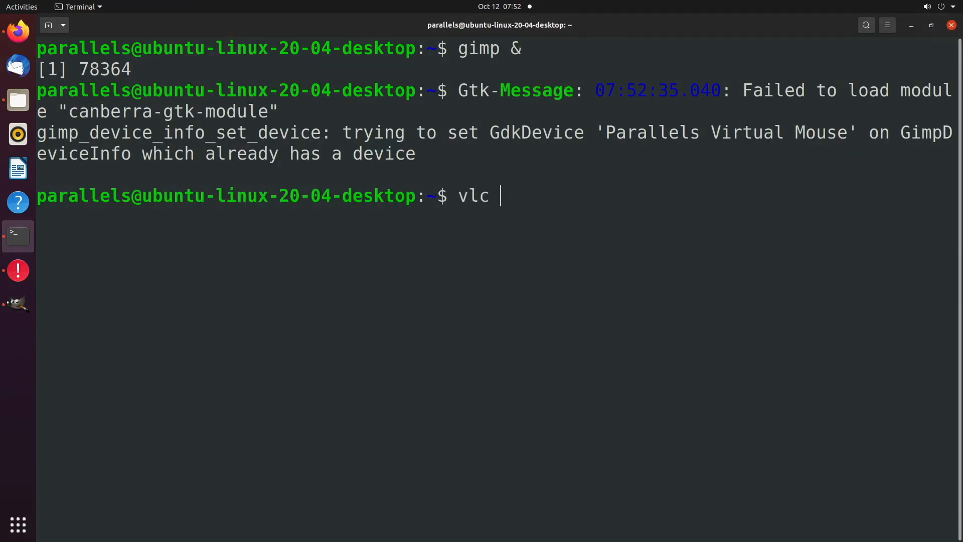
pyautogui.write('&')
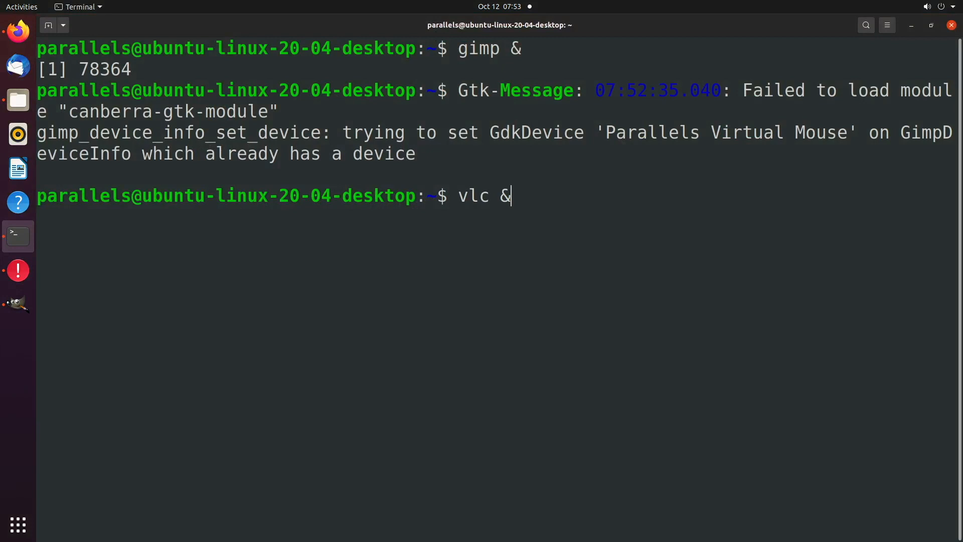
pyautogui.press('Return')
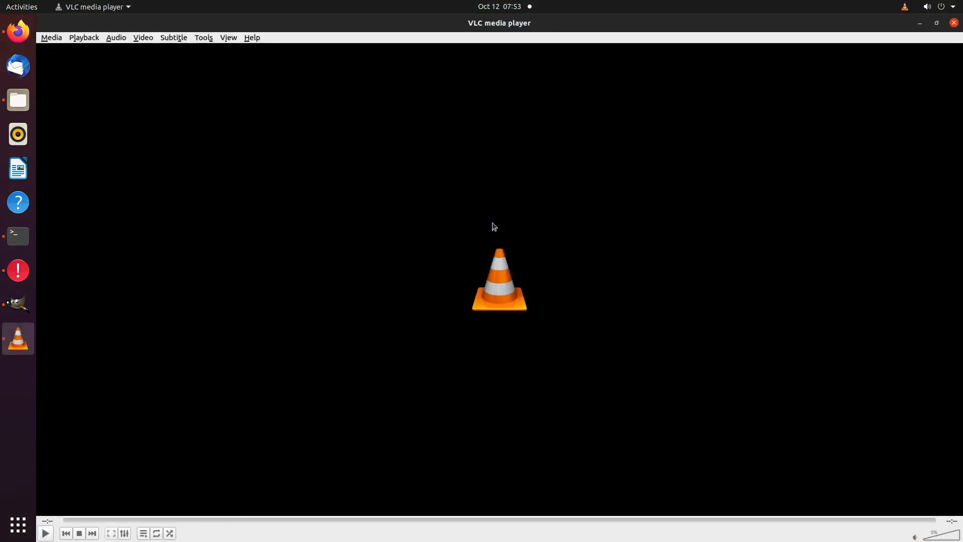
pyautogui.click(17, 236)
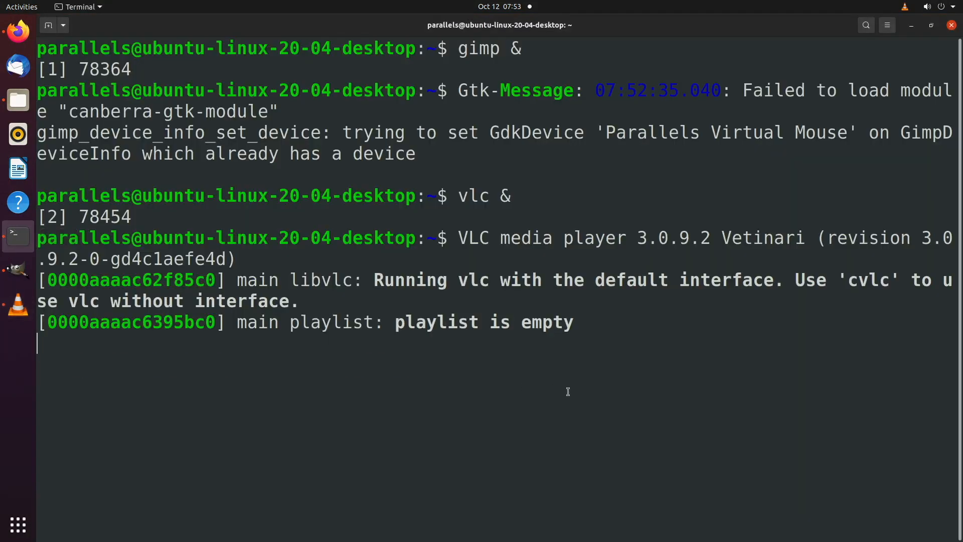
# - Launch 'firefox &' as a third background job and refocus the terminal
pyautogui.write('firefox')
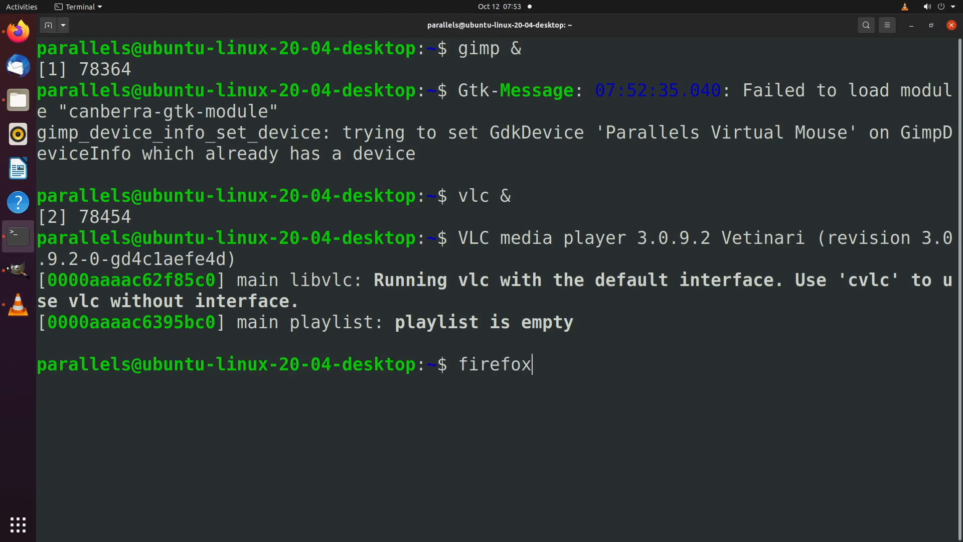
pyautogui.write('&')
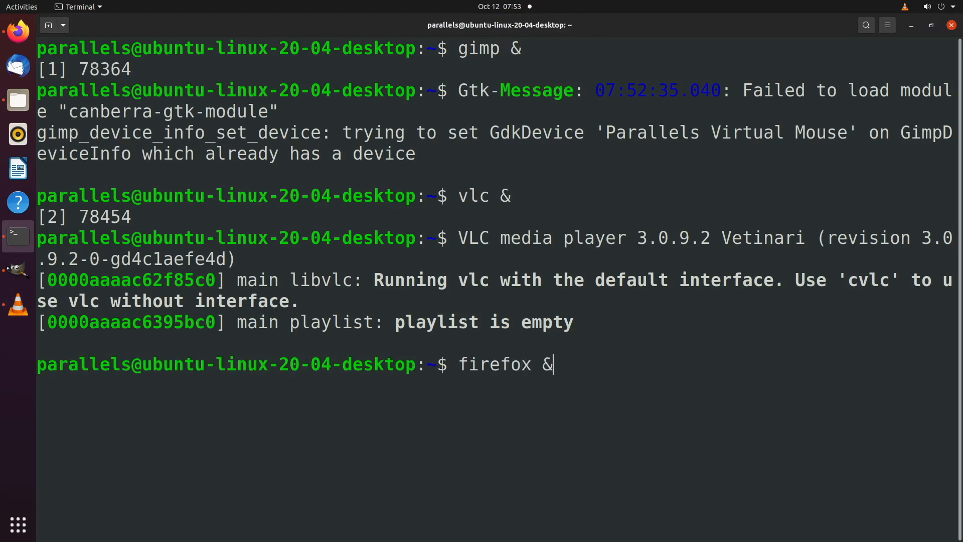
pyautogui.press('Return')
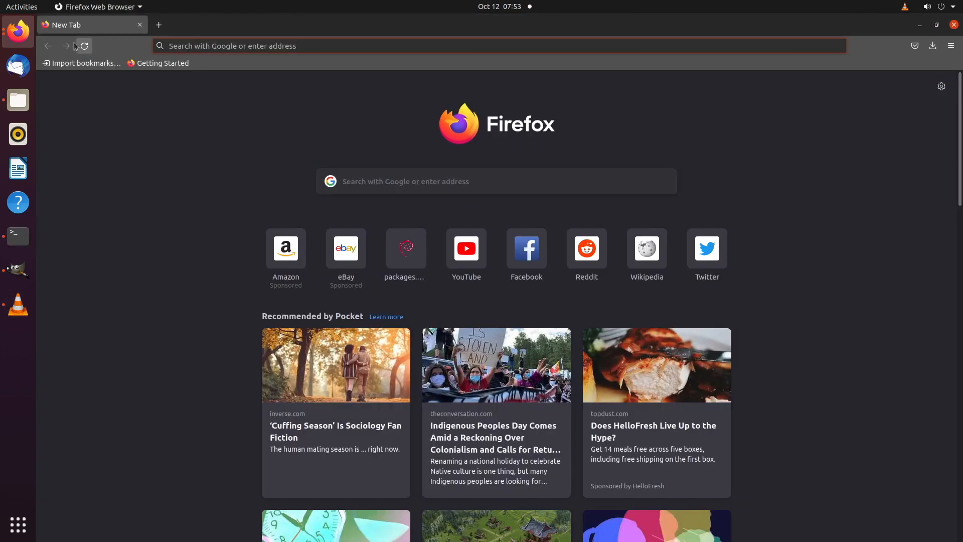
pyautogui.click(18, 236)
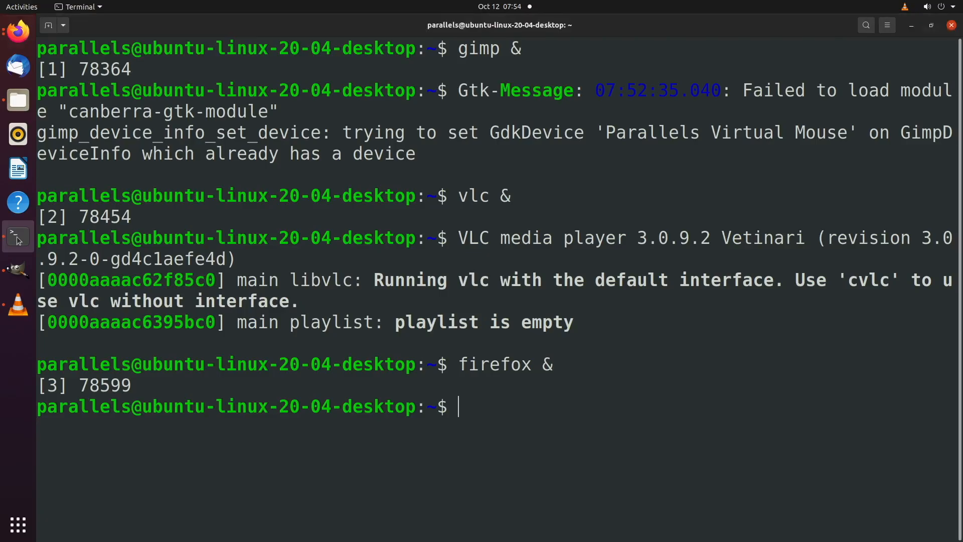
# - Run 'jobs' to list background jobs, then 'calculator &' which fails as command not found
pyautogui.write('jobs')
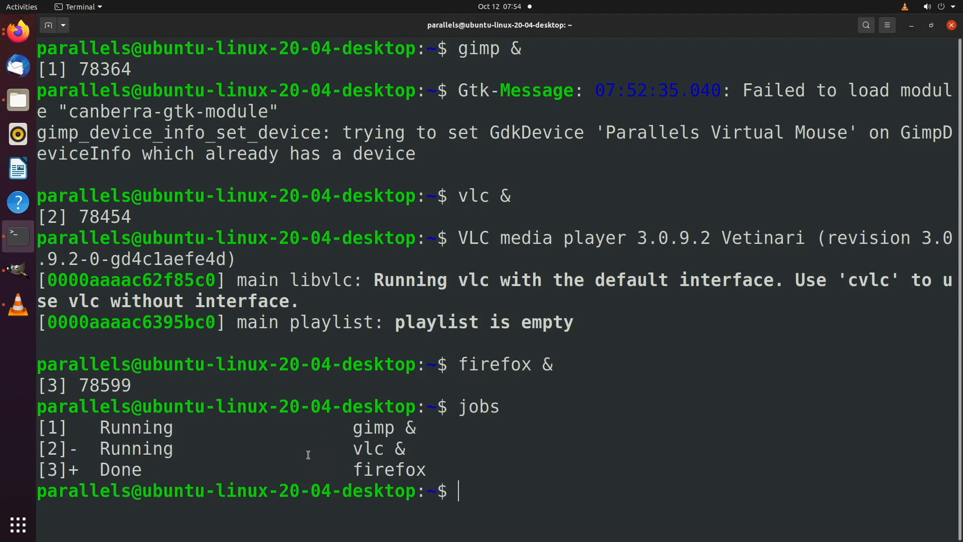
pyautogui.moveTo(417, 469)
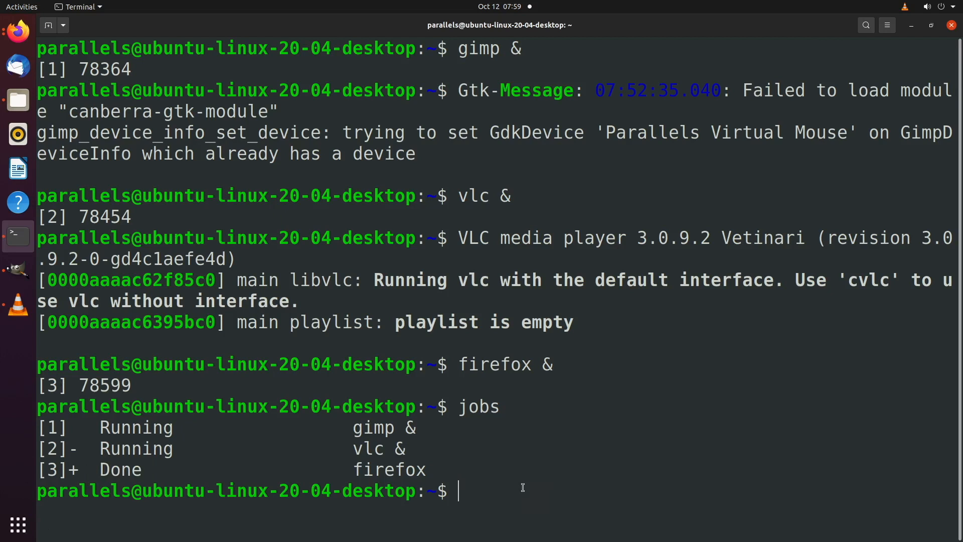
pyautogui.write('calculator &')
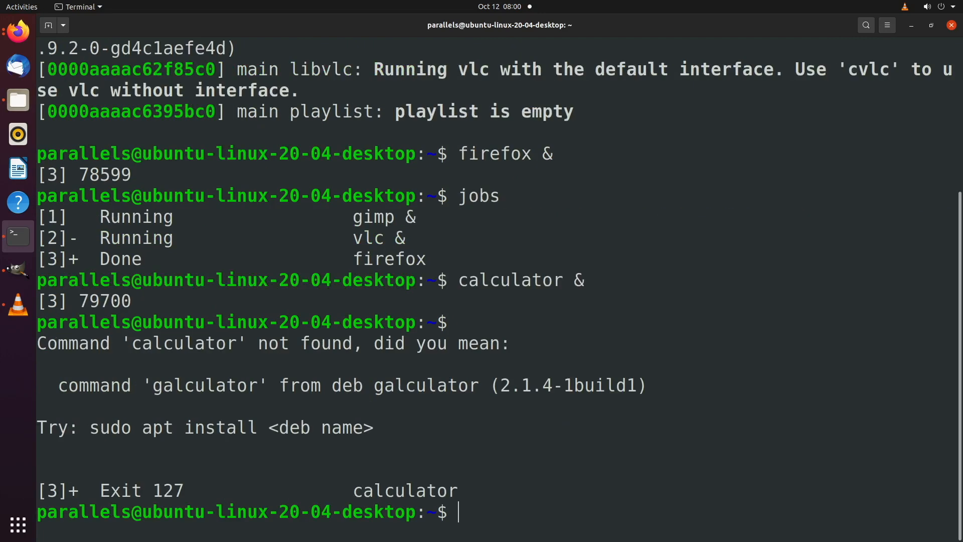
# - Run misspelled 'gnone-calculator &', then the corrected 'gnome-calculator &' as background job 3
pyautogui.write('gnon')
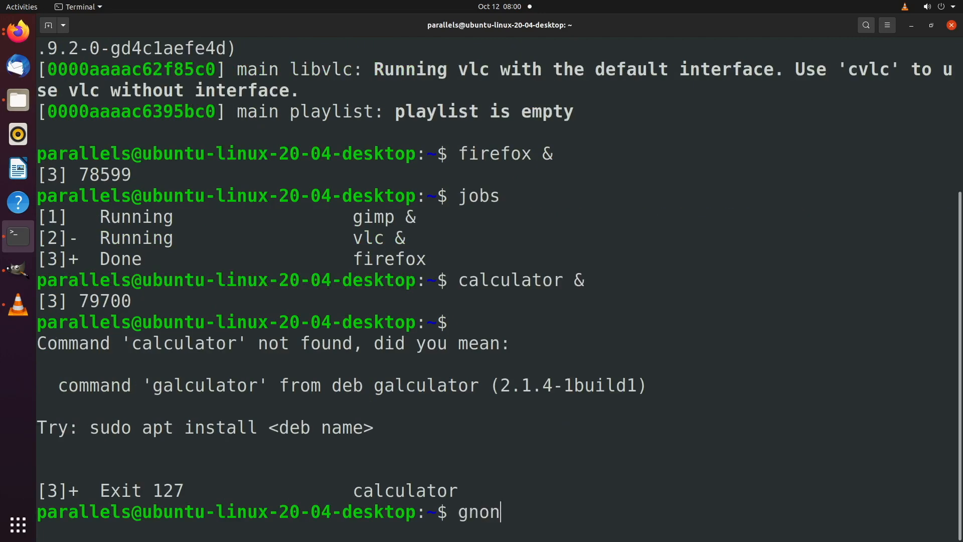
pyautogui.write('e-calcula')
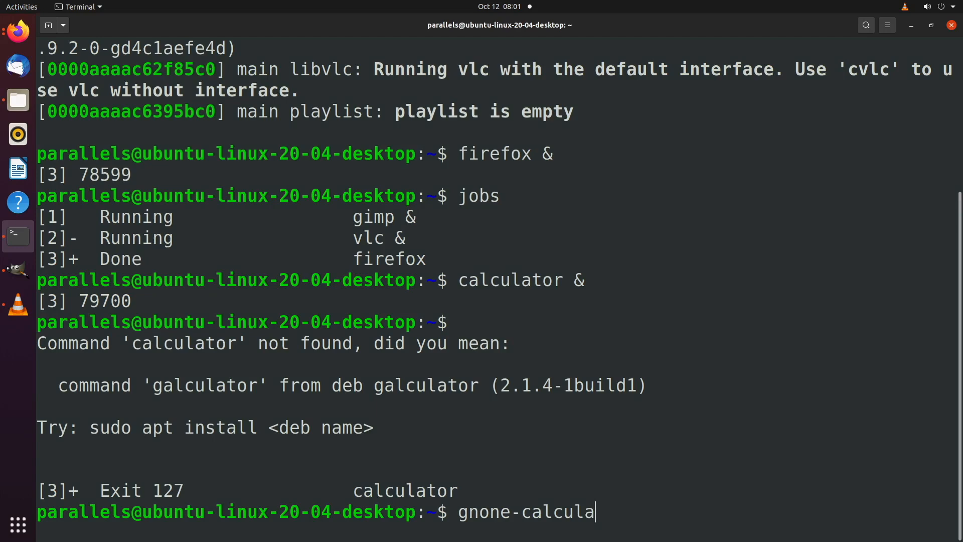
pyautogui.press('Return')
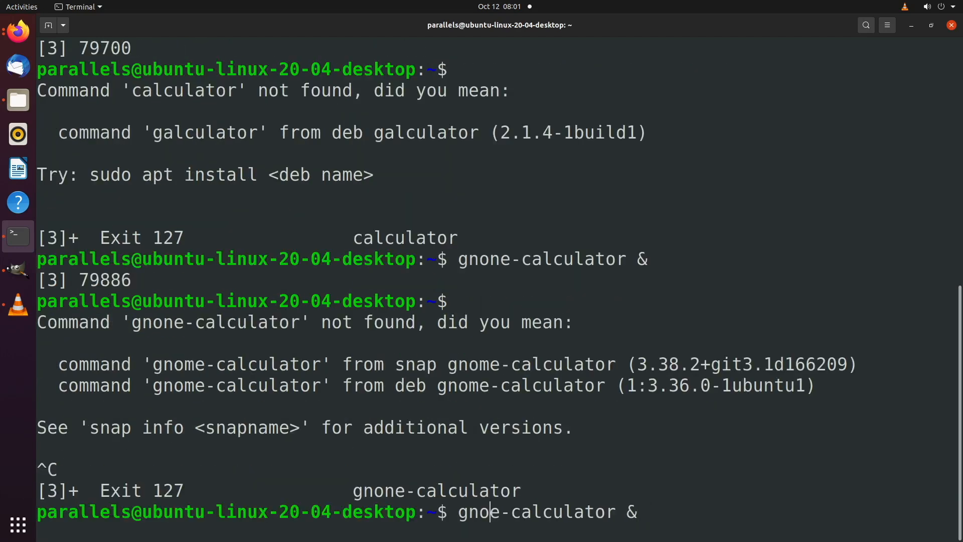
pyautogui.press('Return')
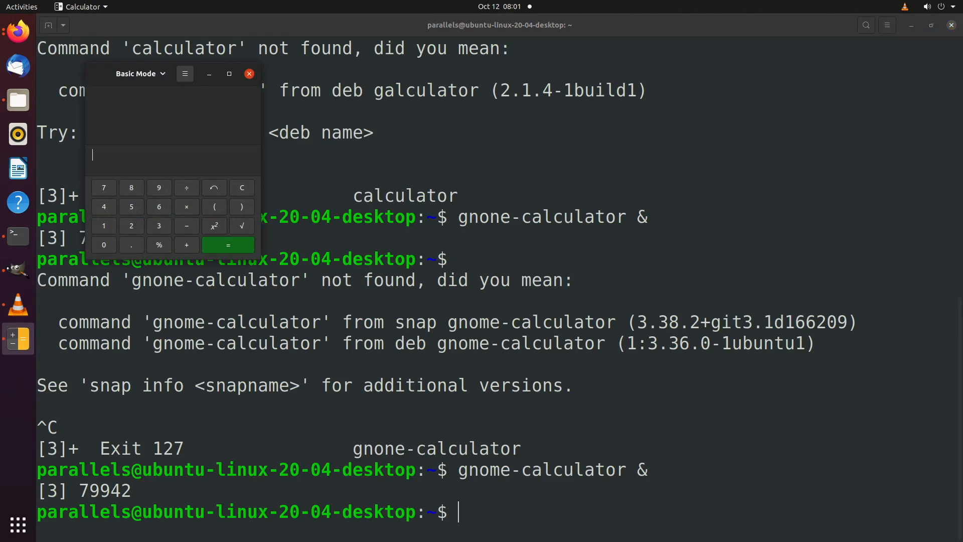
pyautogui.moveTo(480, 520)
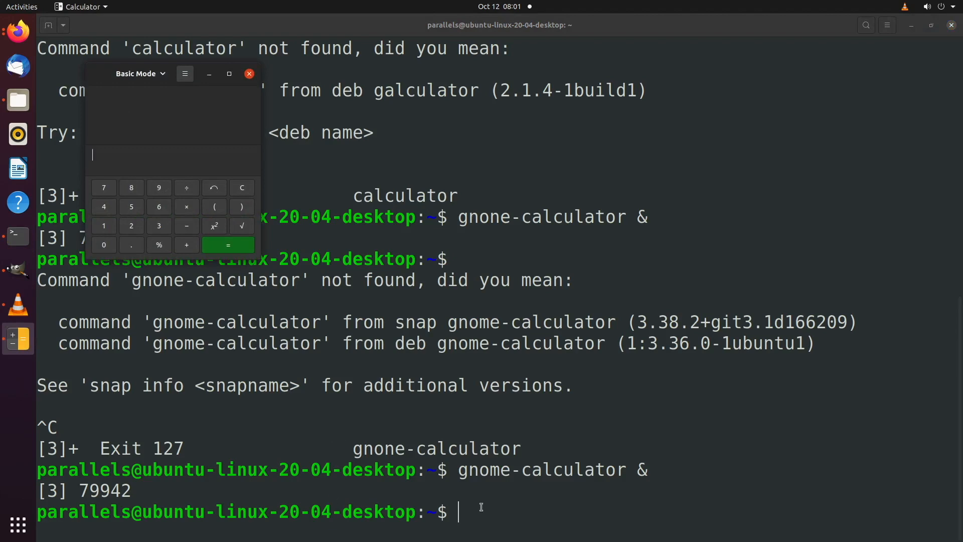